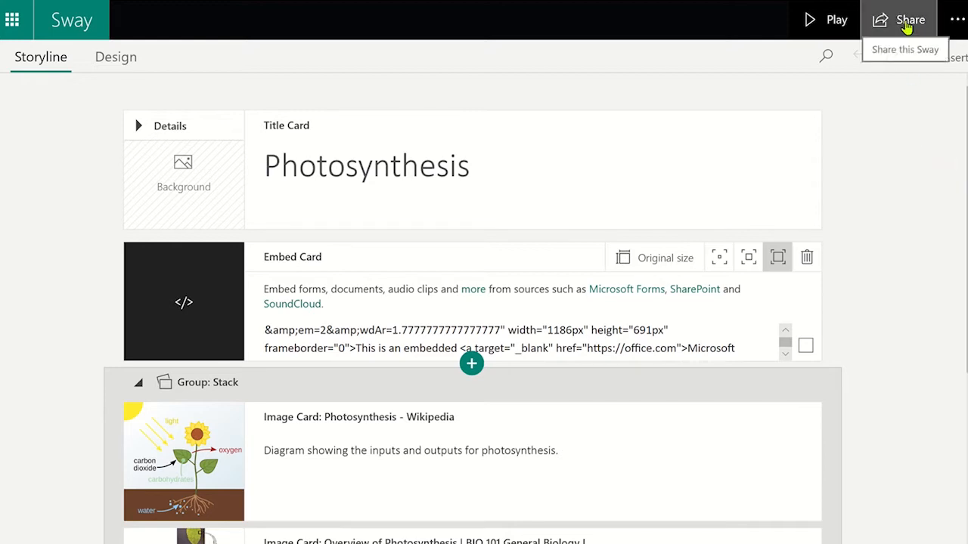
# Limit the Sway's sharing to people in your organisation who have the link.
pyautogui.click(910, 19)
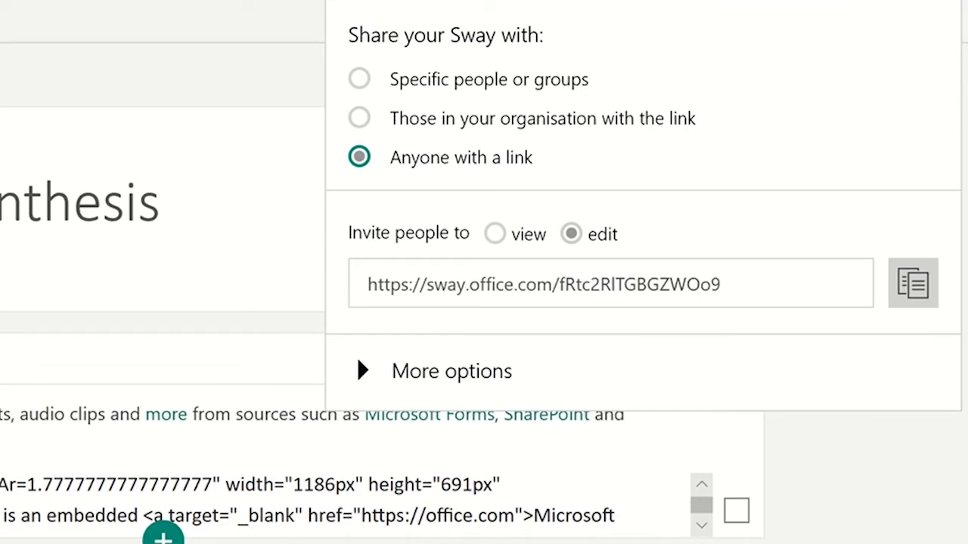
pyautogui.moveTo(497, 166)
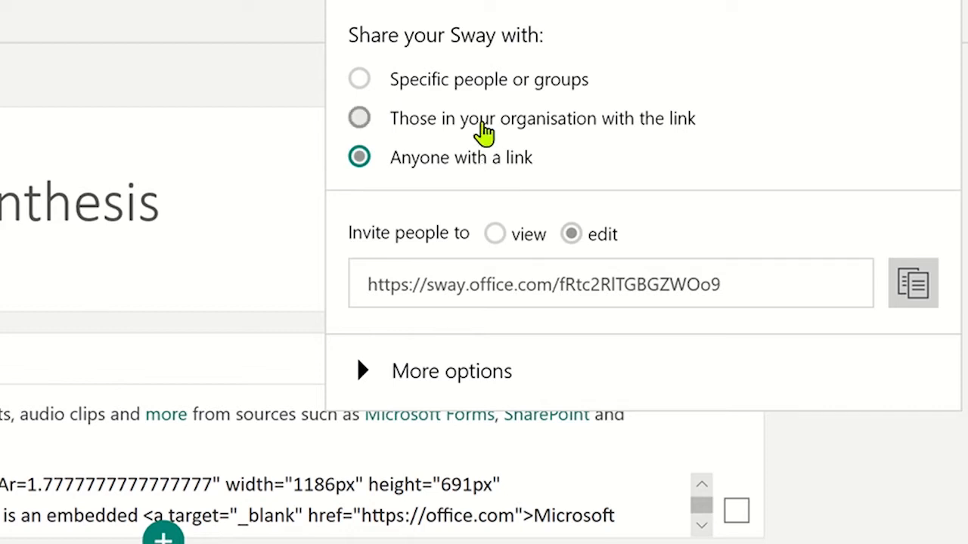
pyautogui.click(359, 118)
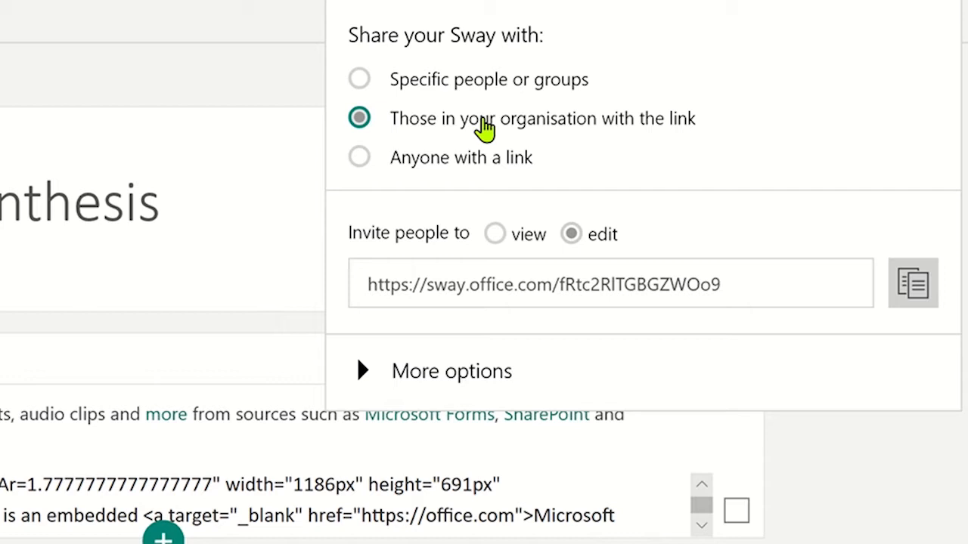
pyautogui.moveTo(484, 185)
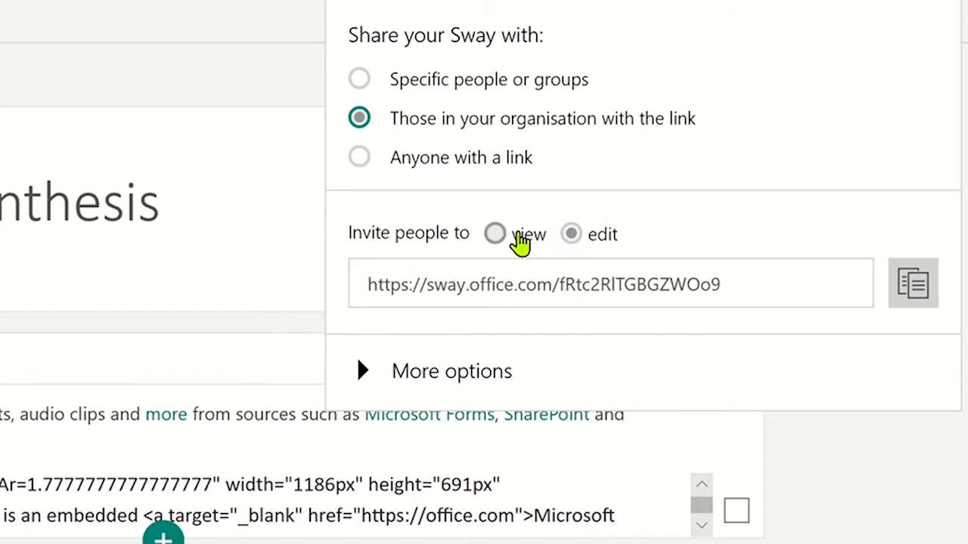
# Make the organisation link view-only.
pyautogui.click(495, 234)
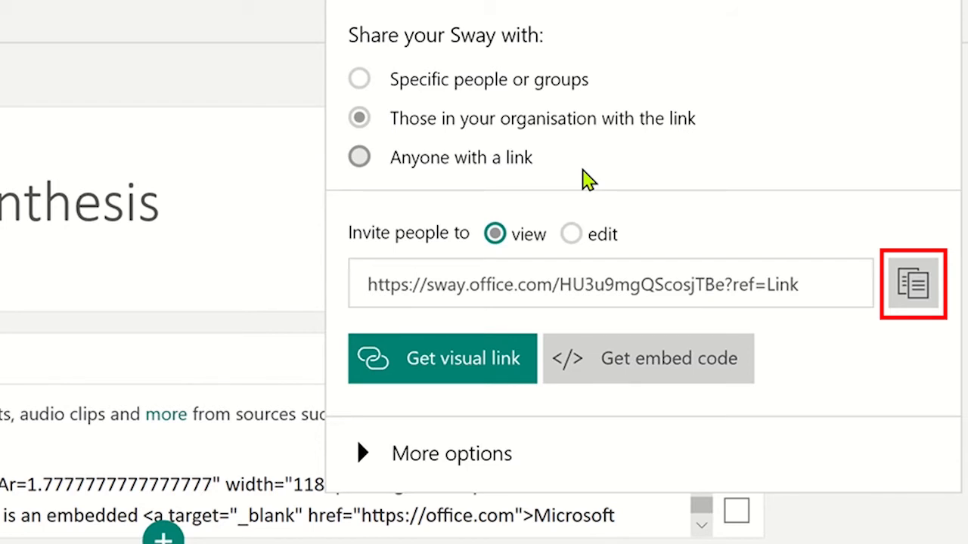
pyautogui.moveTo(912, 284)
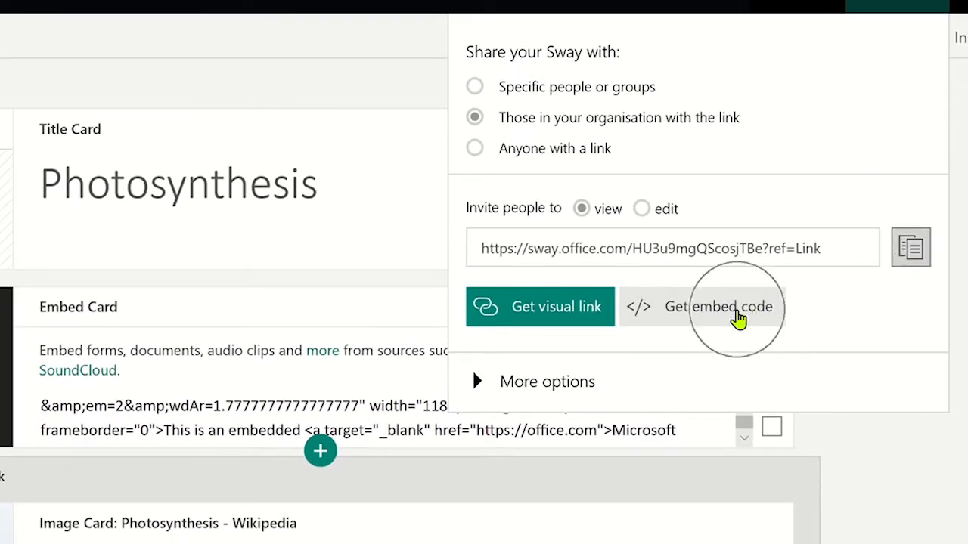
# Copy the Sway's embed code to the clipboard and close the embed window.
pyautogui.click(716, 306)
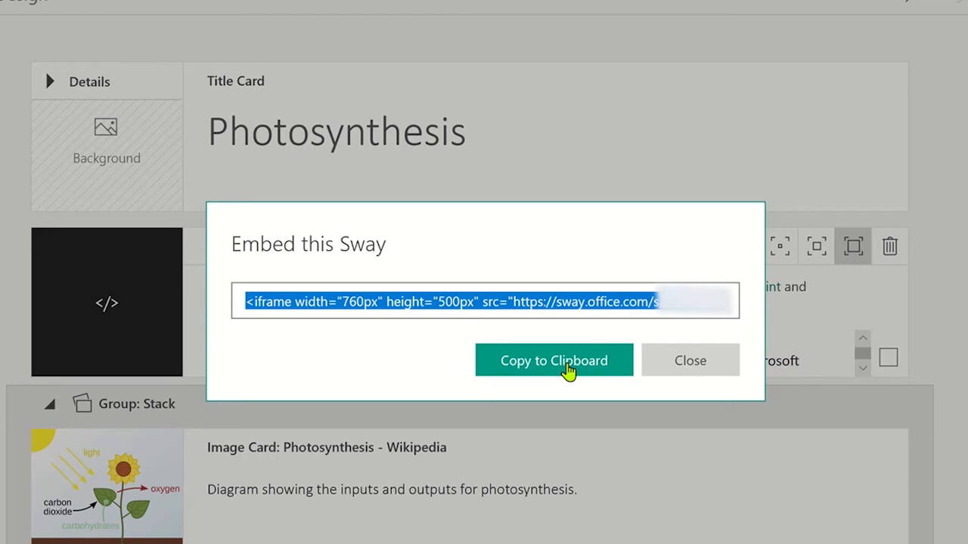
pyautogui.click(554, 360)
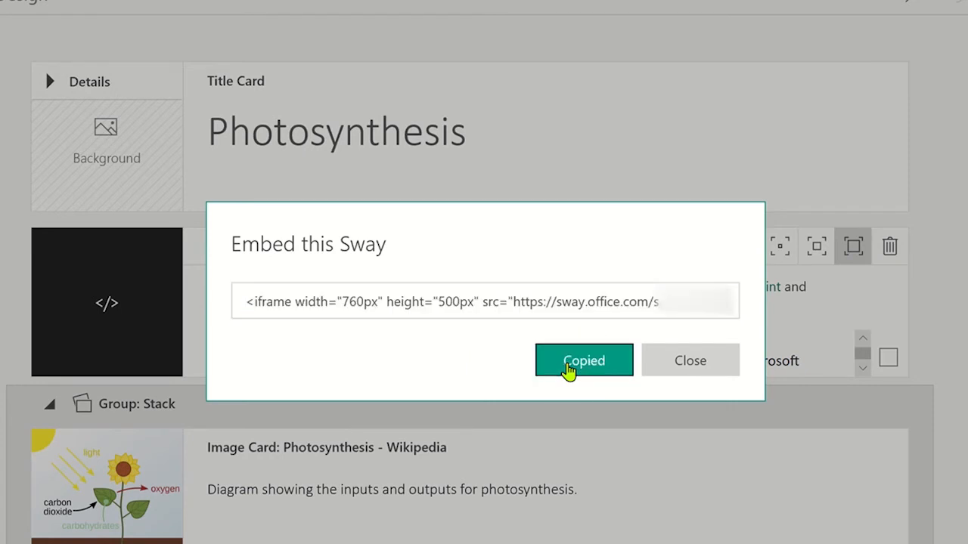
pyautogui.click(688, 360)
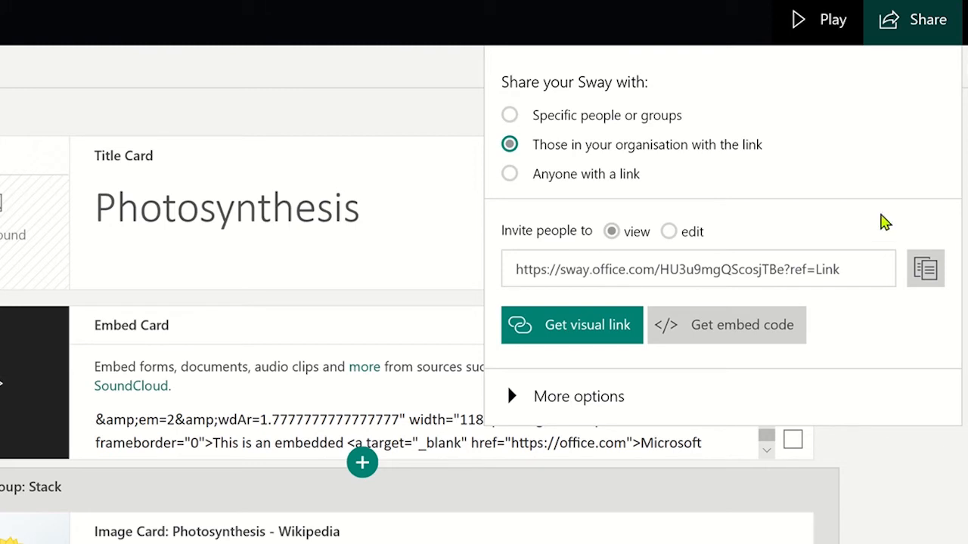
# Invite a chosen person to view the Sway via 'Specific people or groups'.
pyautogui.click(509, 115)
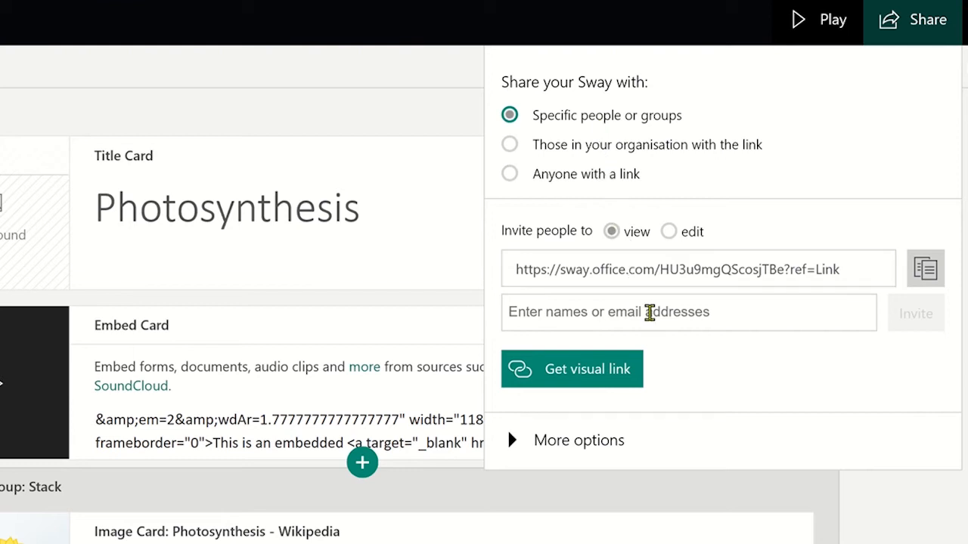
pyautogui.moveTo(769, 378)
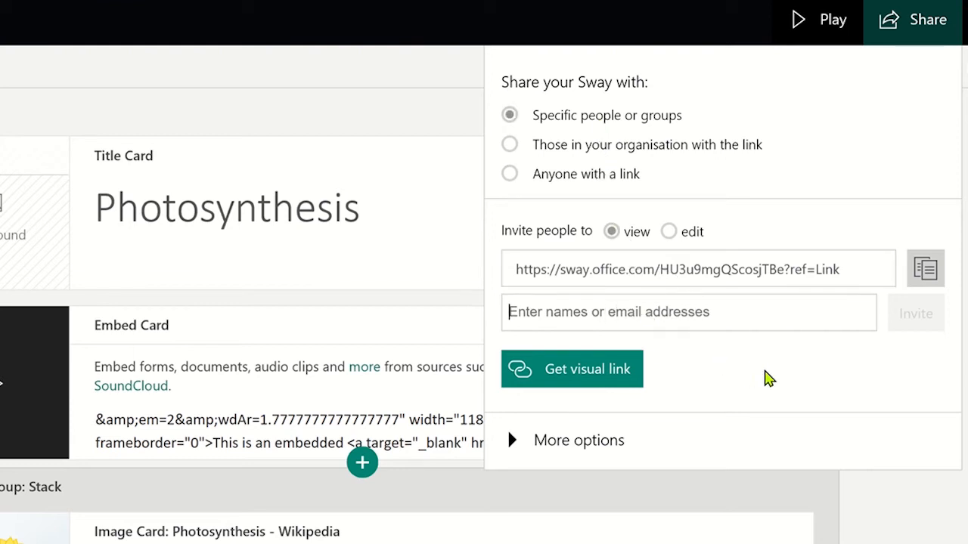
pyautogui.click(688, 312)
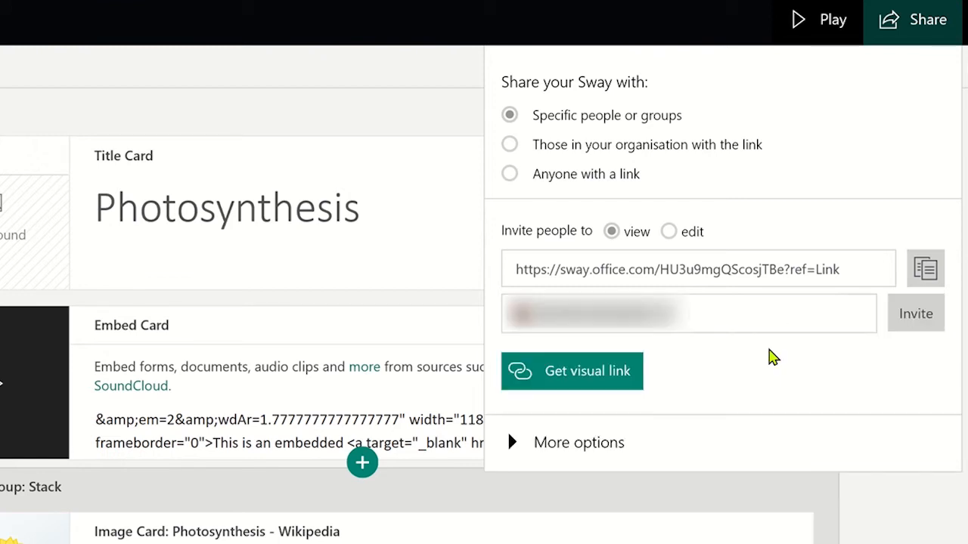
pyautogui.click(688, 313)
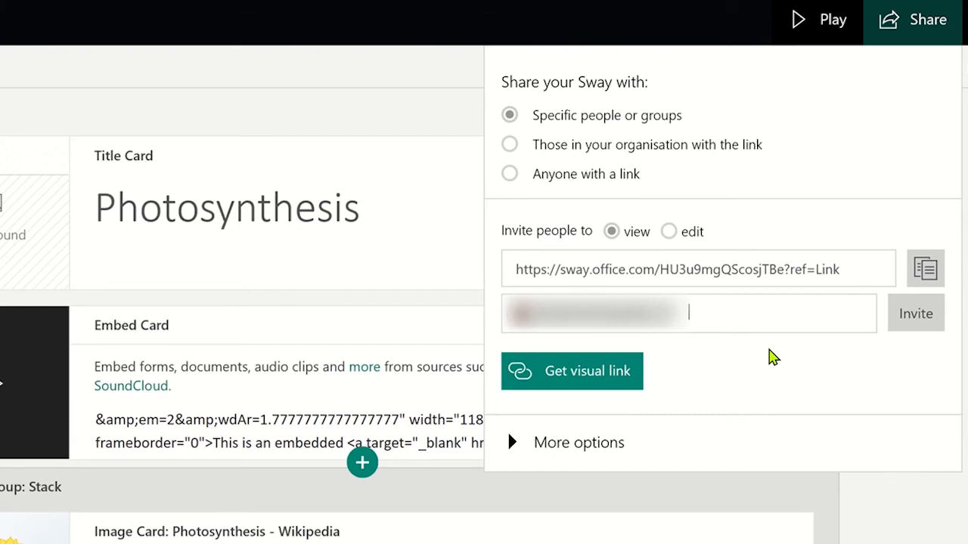
pyautogui.moveTo(916, 313)
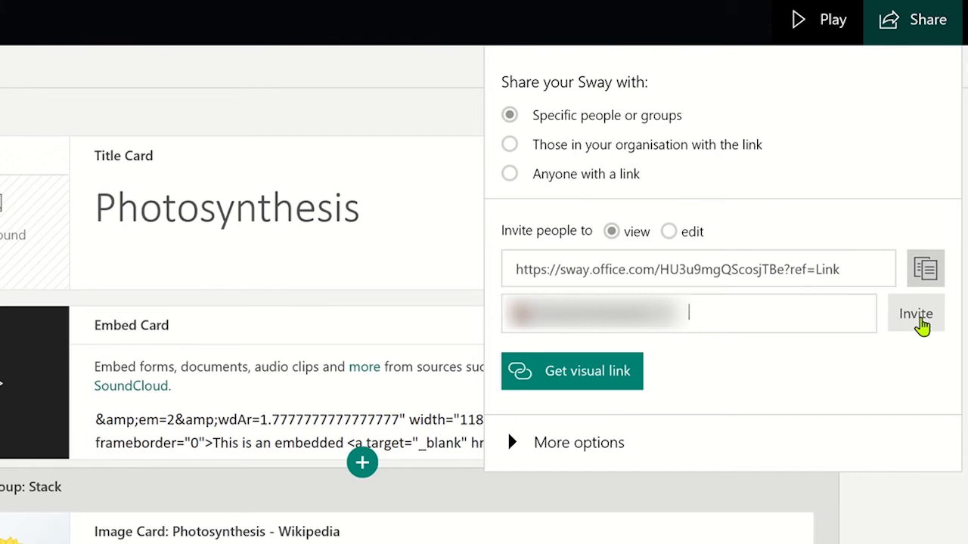
pyautogui.click(509, 144)
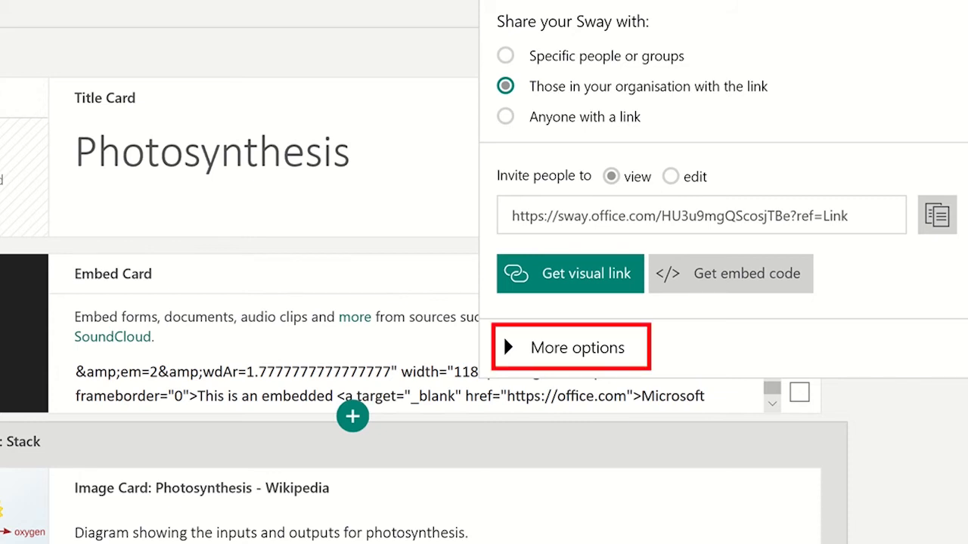
pyautogui.moveTo(660, 318)
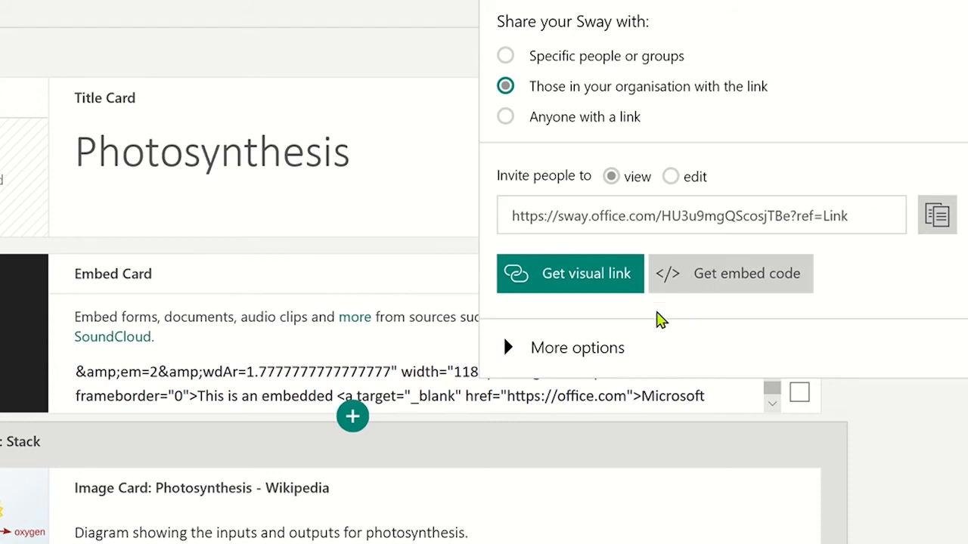
# Expand More options in the Share panel to reveal password and reset settings.
pyautogui.click(576, 348)
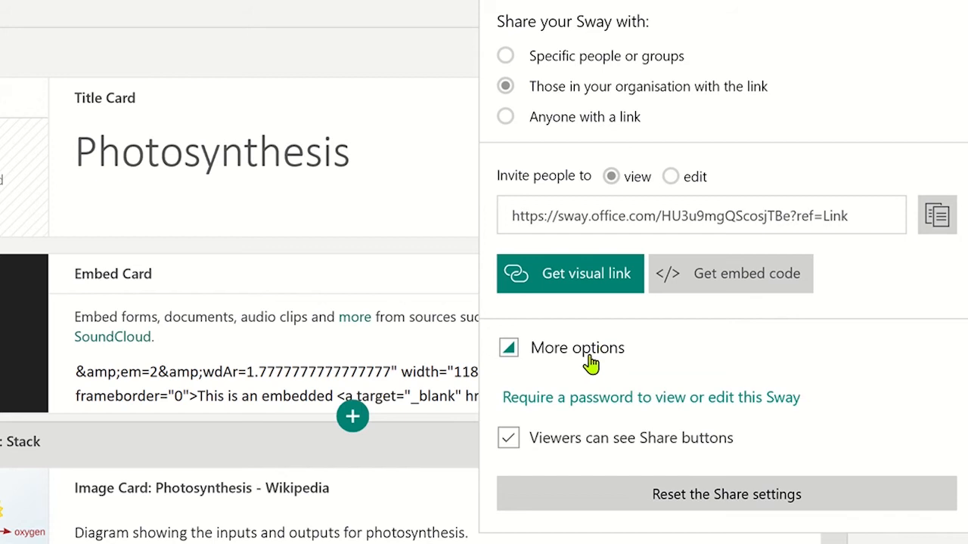
# Set a Sway password that is required only for editing.
pyautogui.click(650, 397)
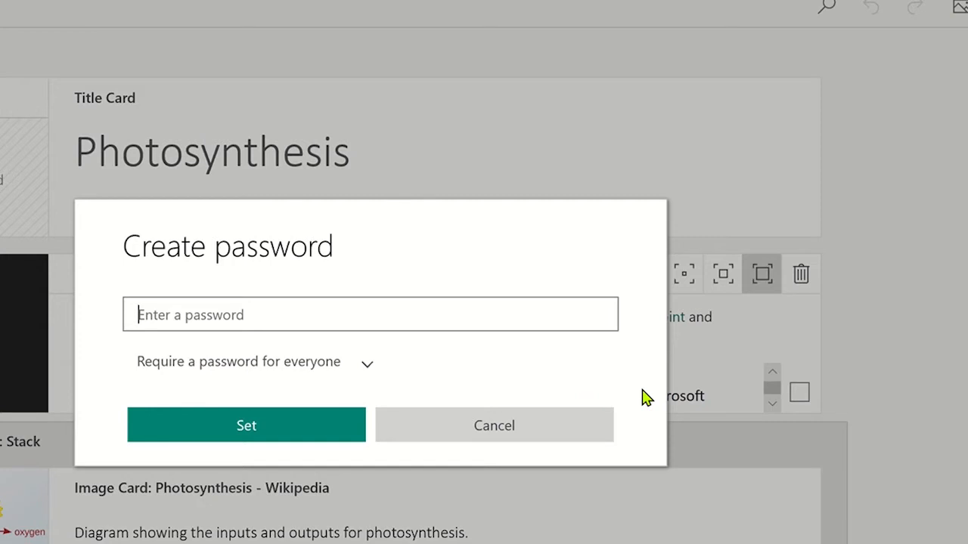
pyautogui.write('••')
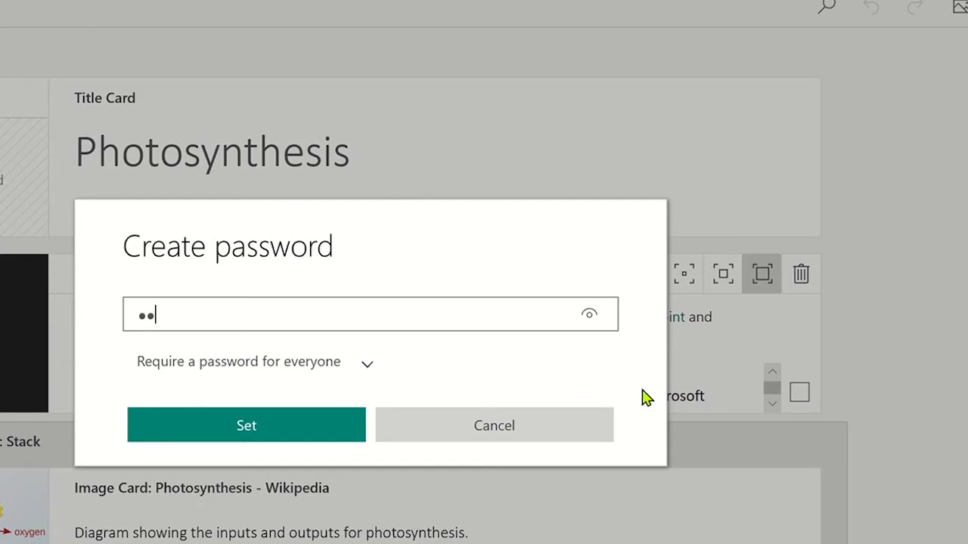
pyautogui.write('•')
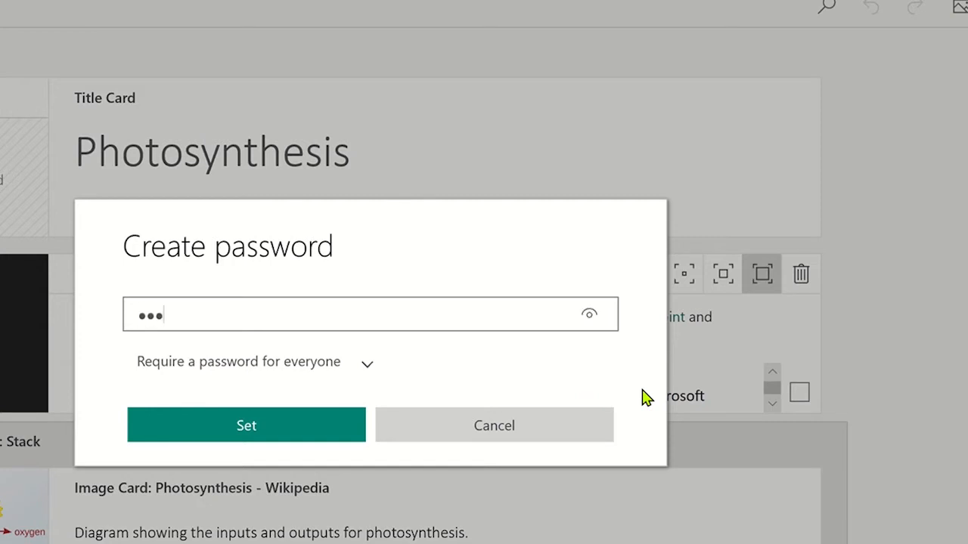
pyautogui.write('password')
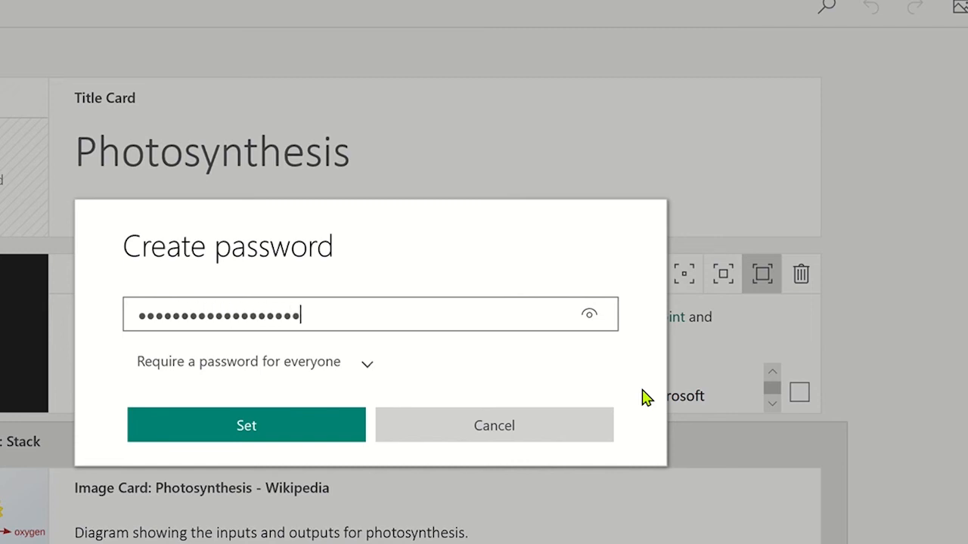
pyautogui.write('•')
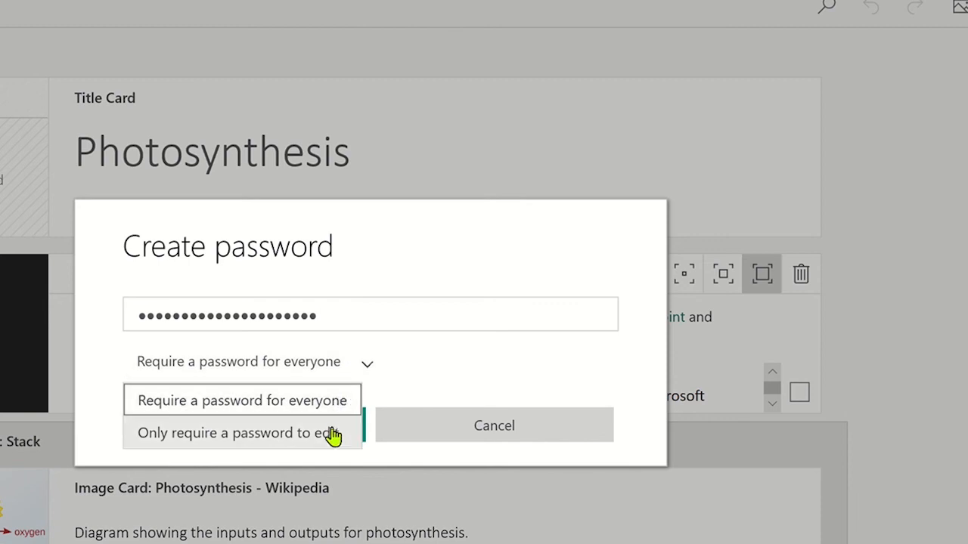
pyautogui.click(240, 432)
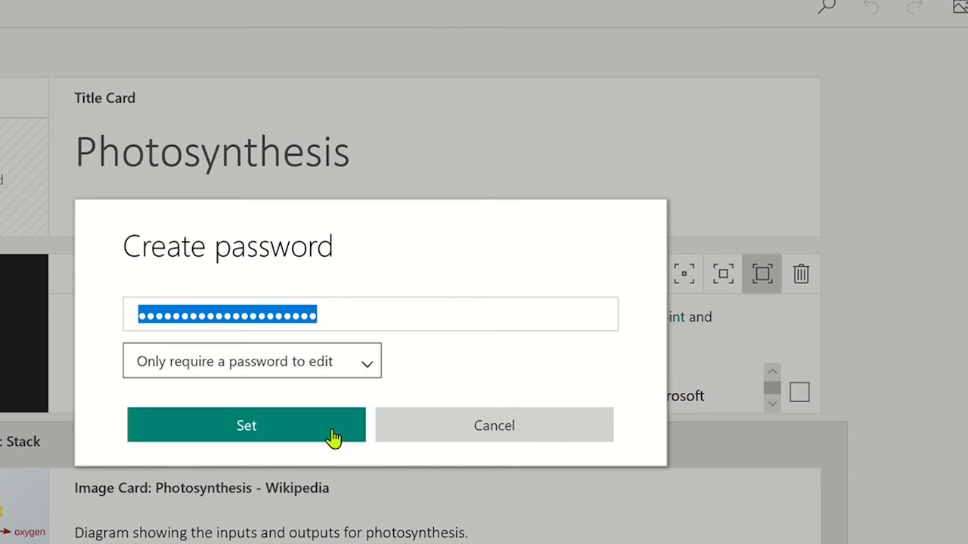
pyautogui.click(246, 425)
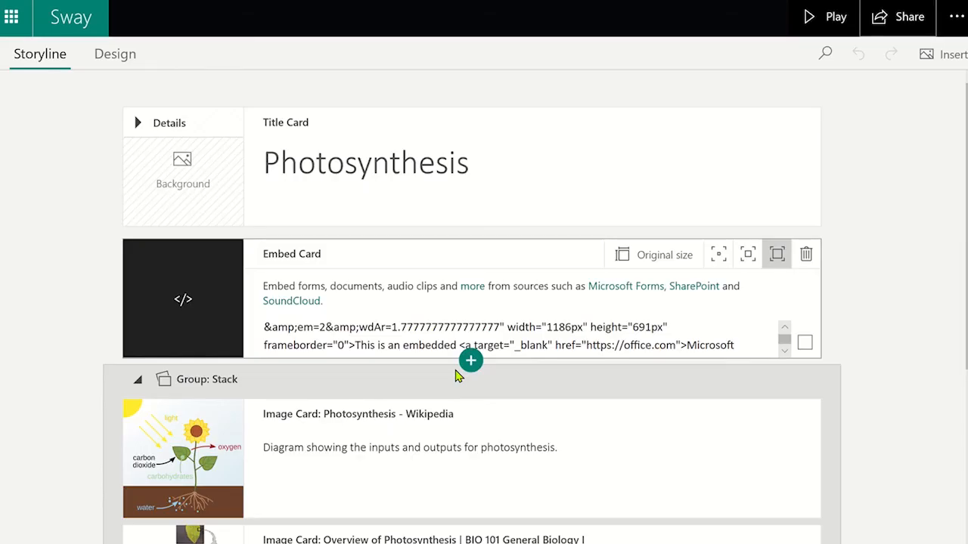
# Reset the Sway's share settings to generate a new web address.
pyautogui.click(907, 16)
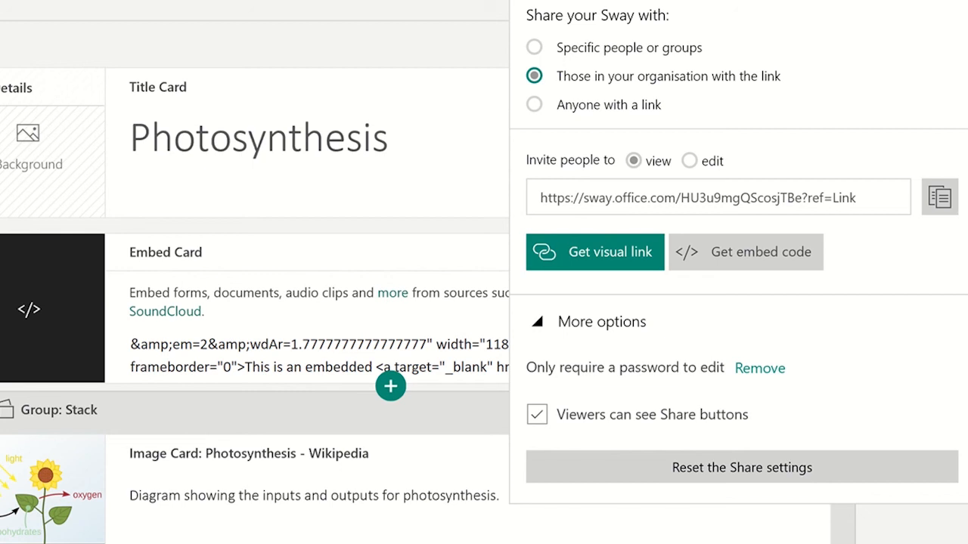
pyautogui.moveTo(778, 467)
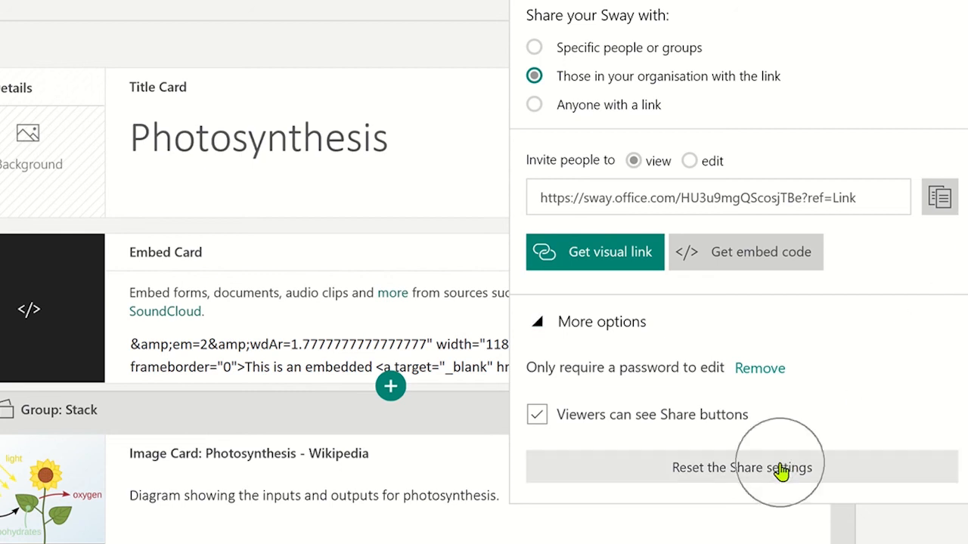
pyautogui.click(741, 467)
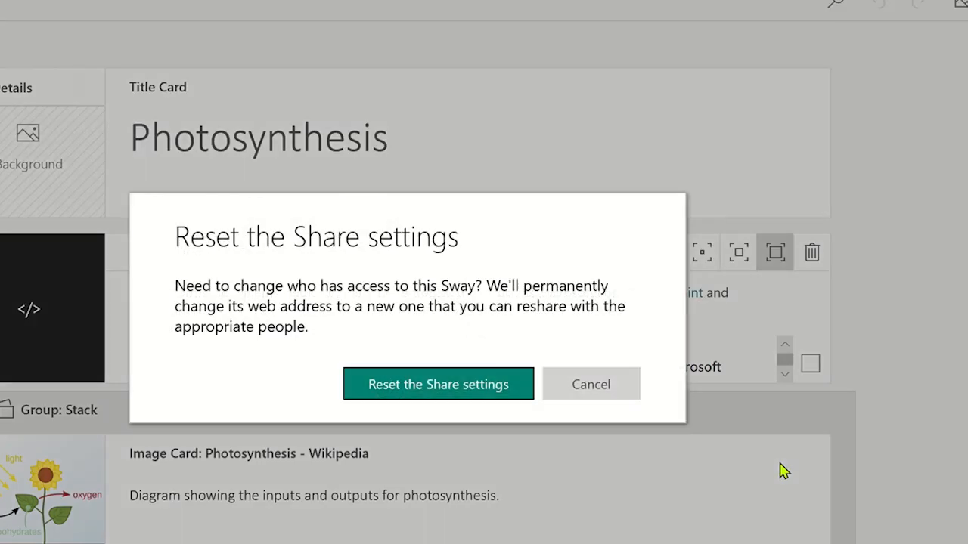
pyautogui.moveTo(719, 447)
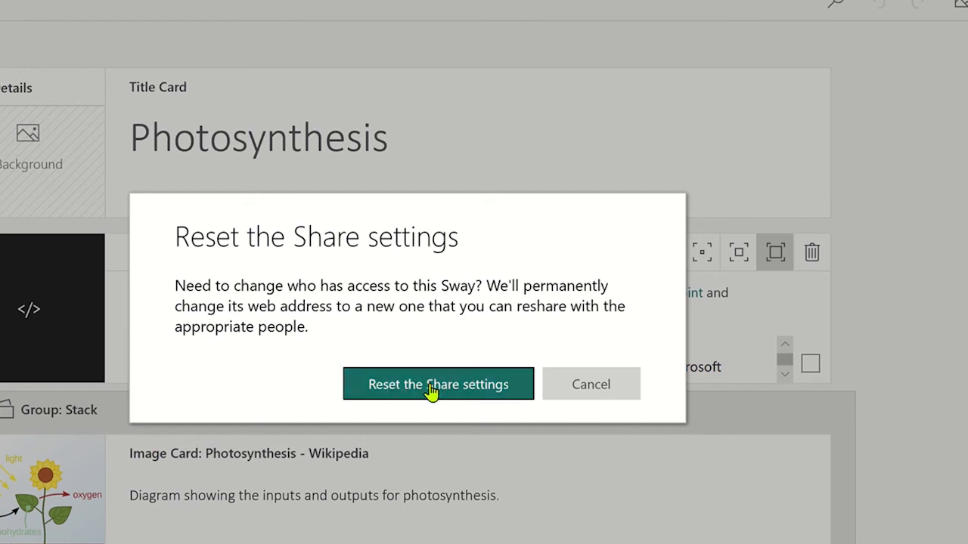
pyautogui.click(438, 384)
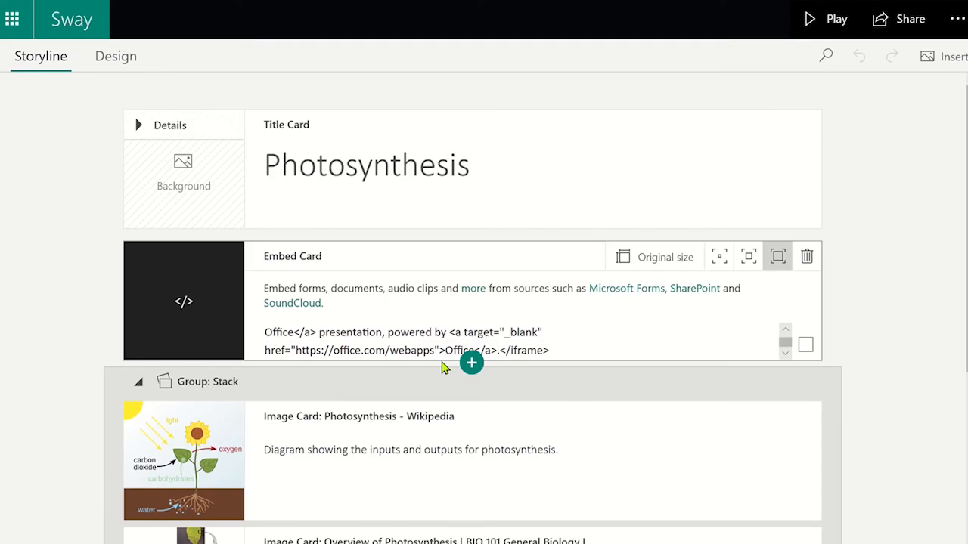